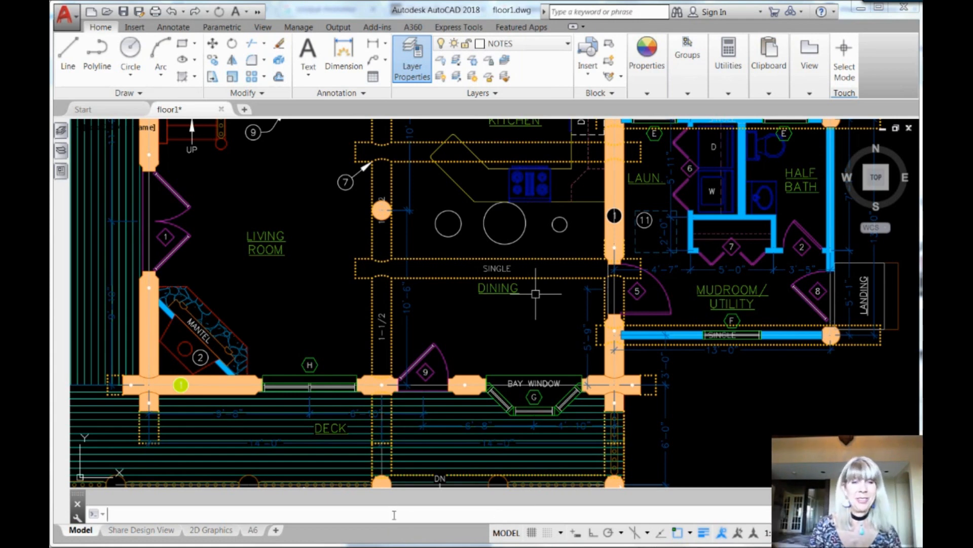
text(UNDO)
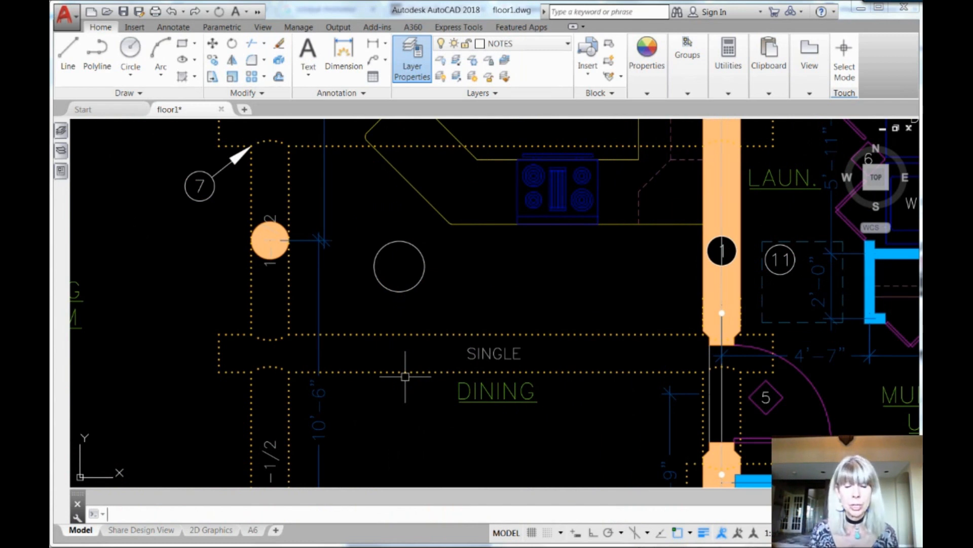
text(re)
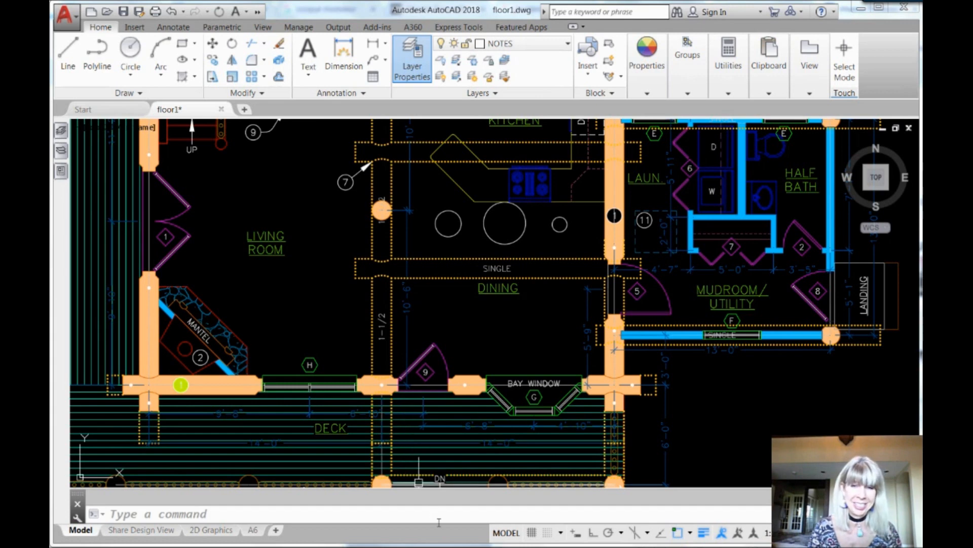
text(Un)
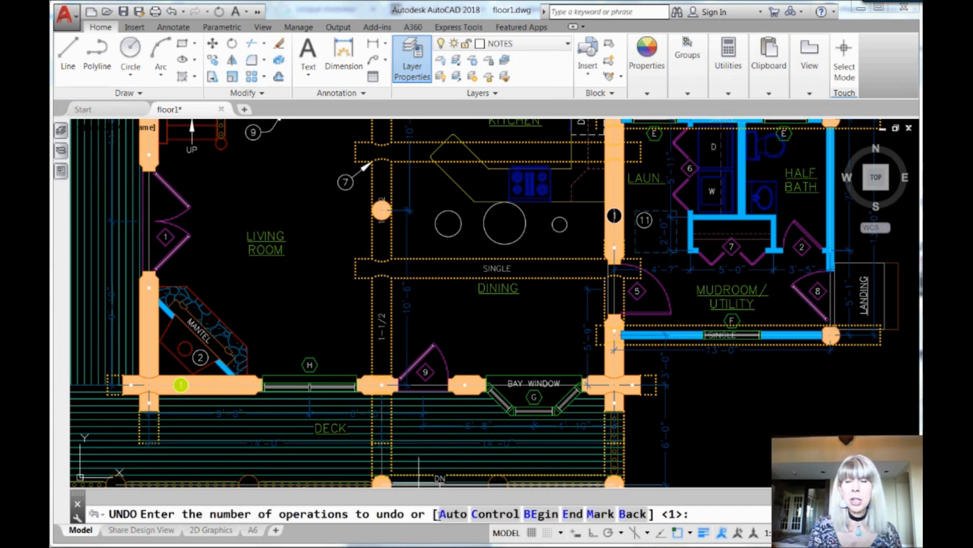
text(c)
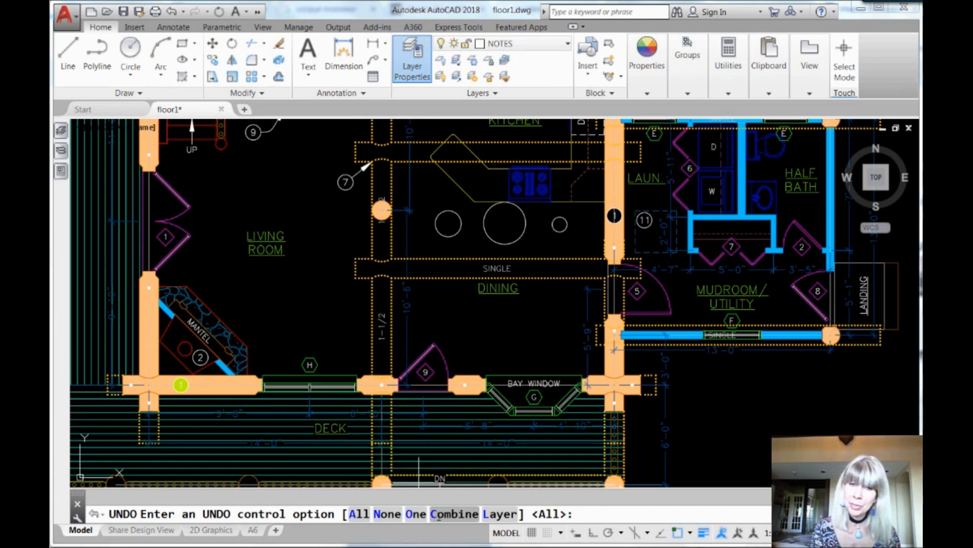
text(n)
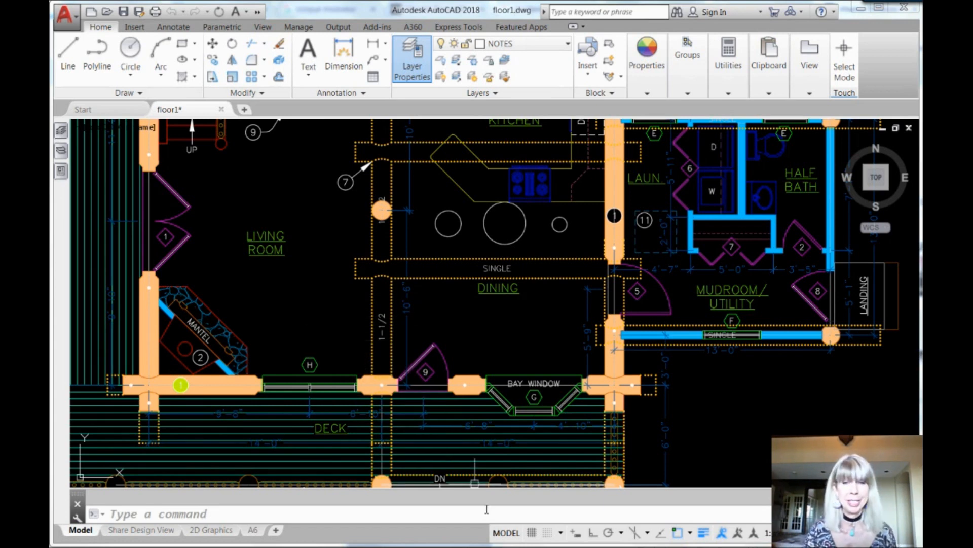
text(un)
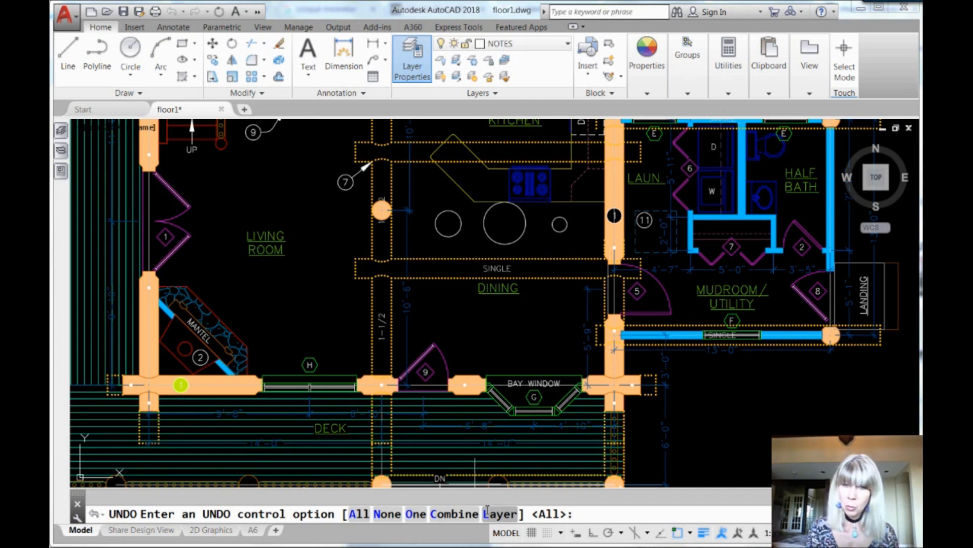
text(o)
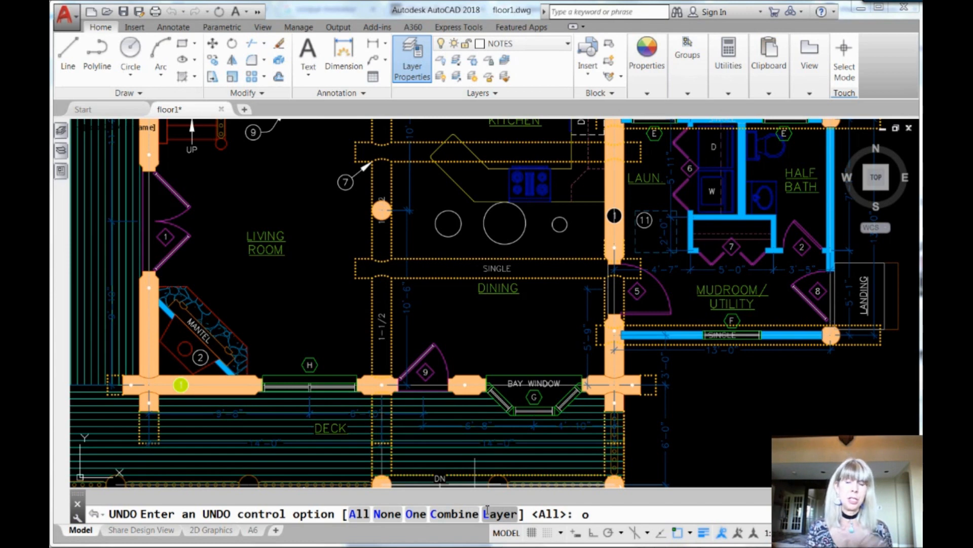